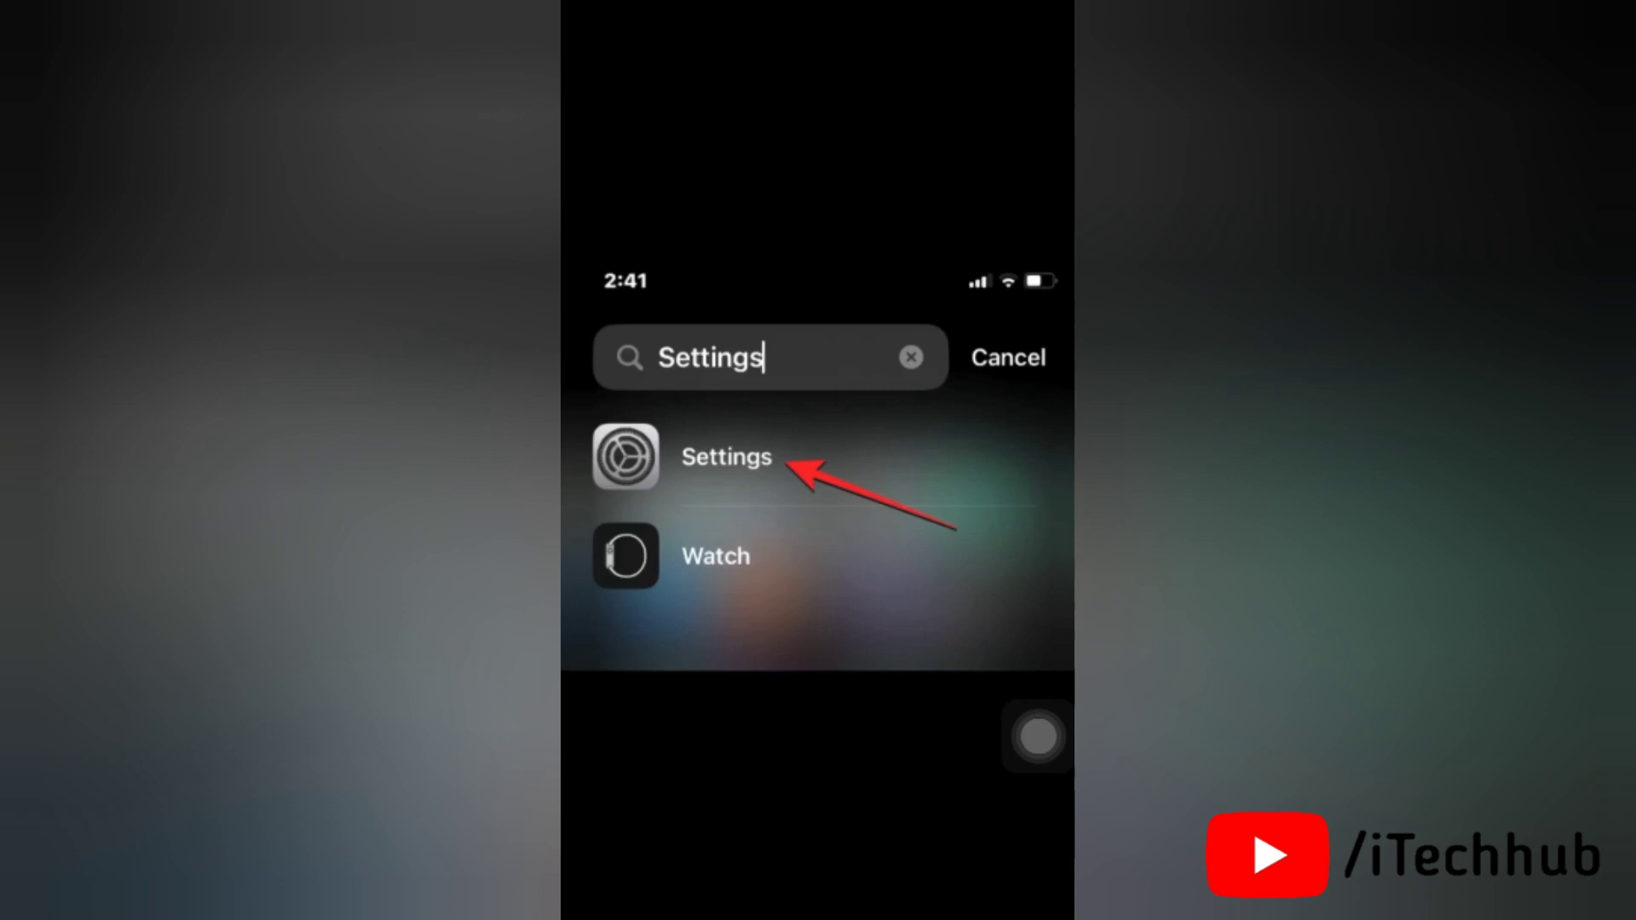
Go from the Settings search result into the Passwords section.
left_click(725, 457)
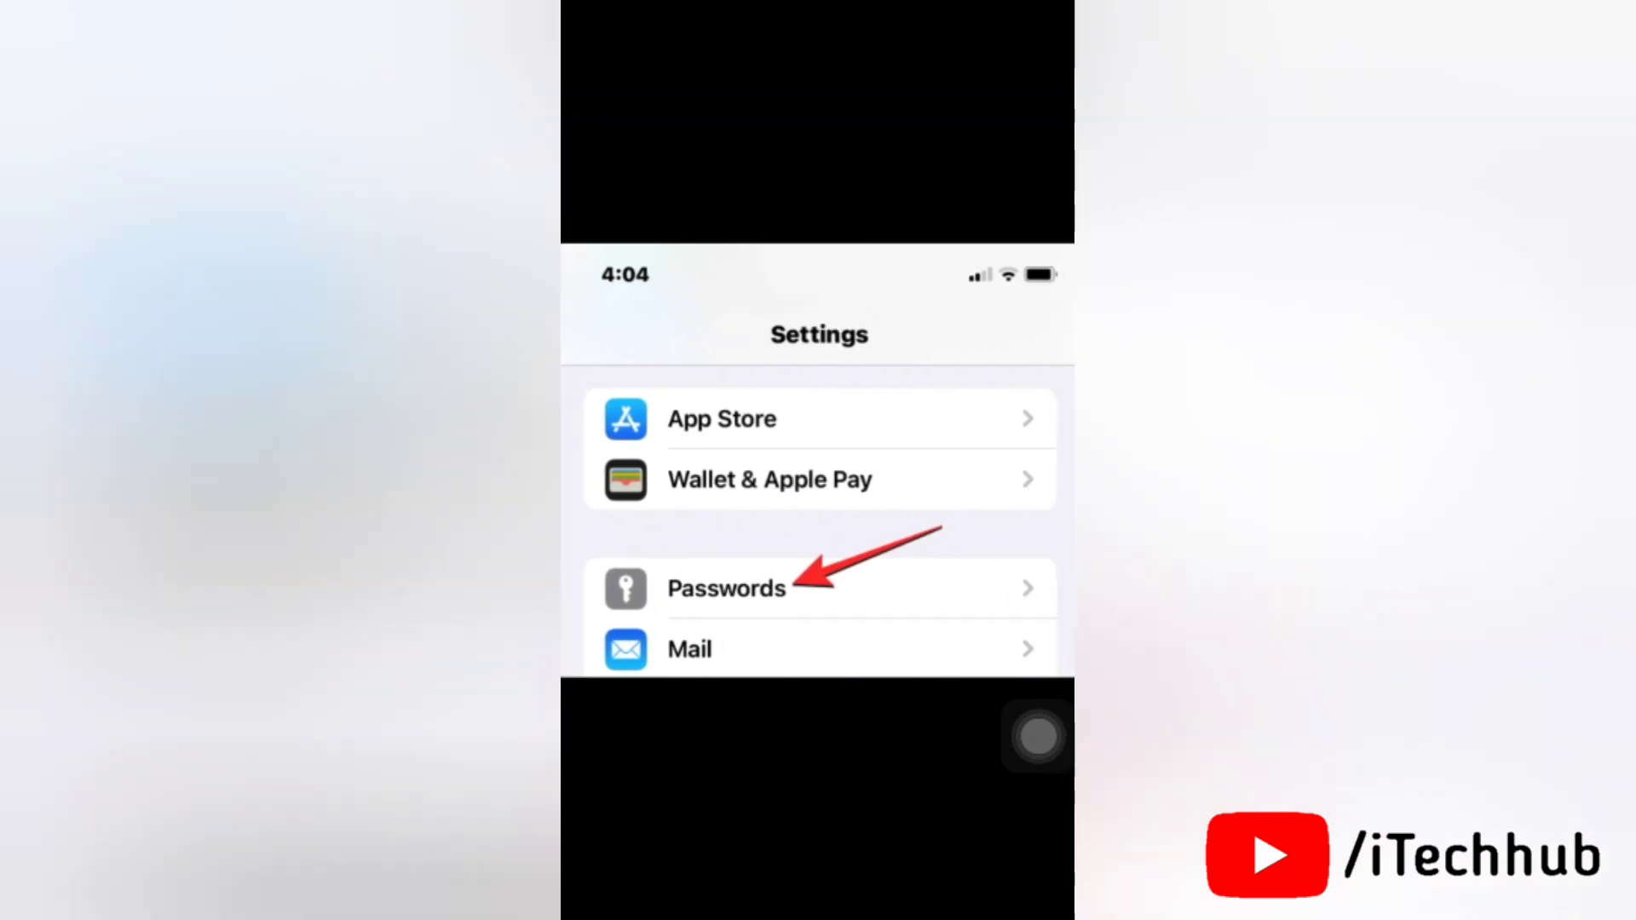
left_click(726, 588)
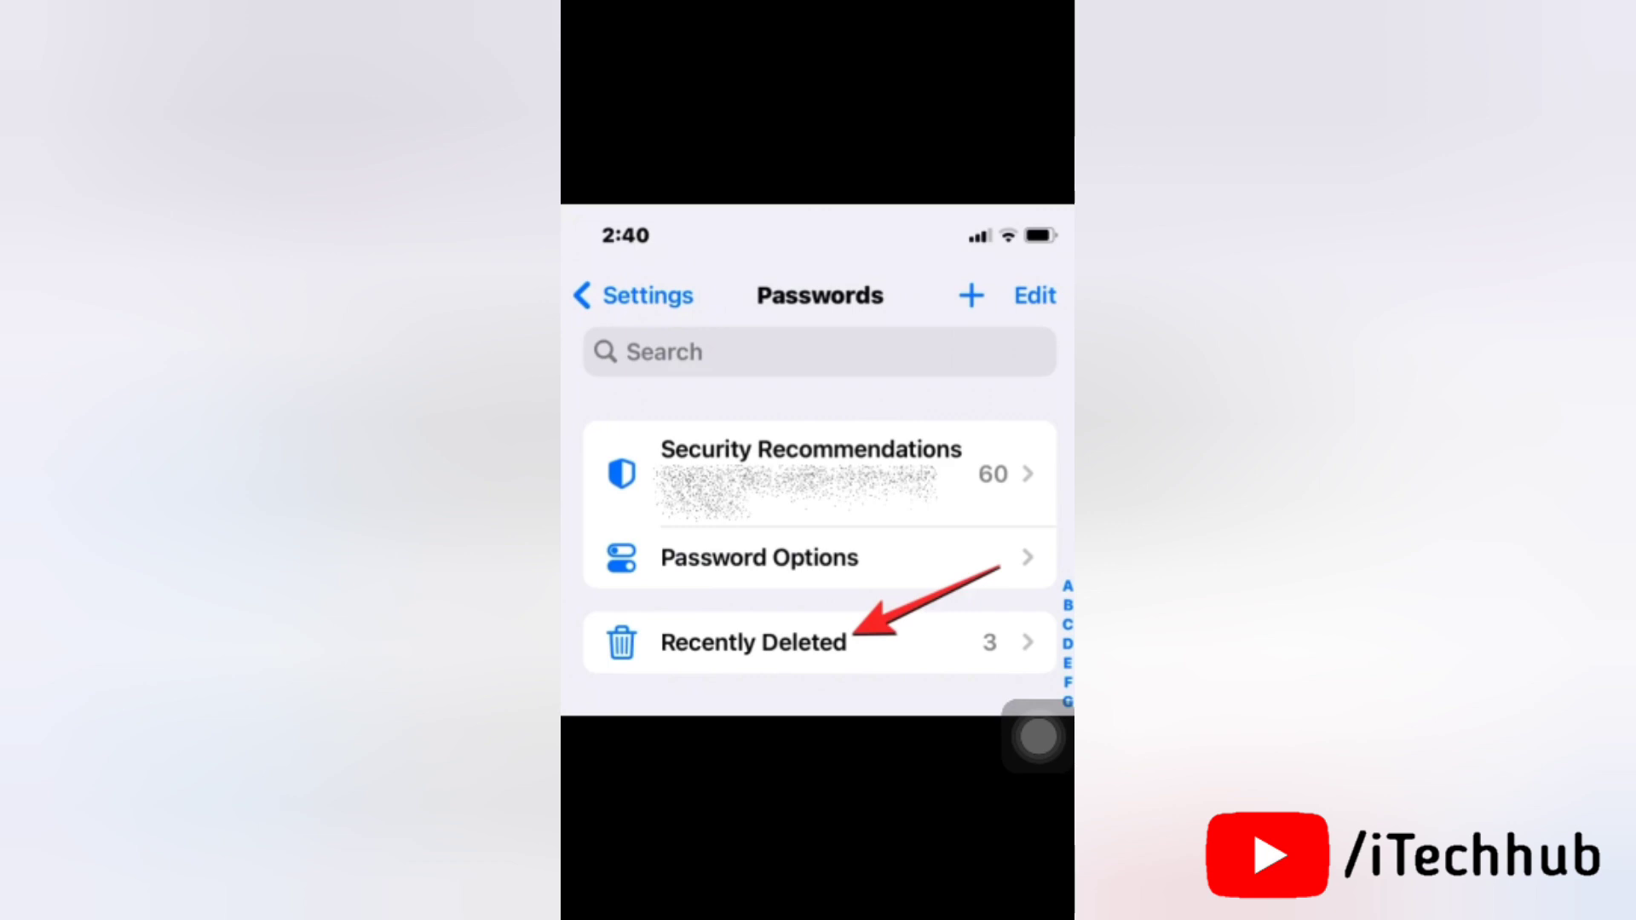
Show the Recently Deleted list with dazn.com, nike.com and steampowered.com.
left_click(751, 642)
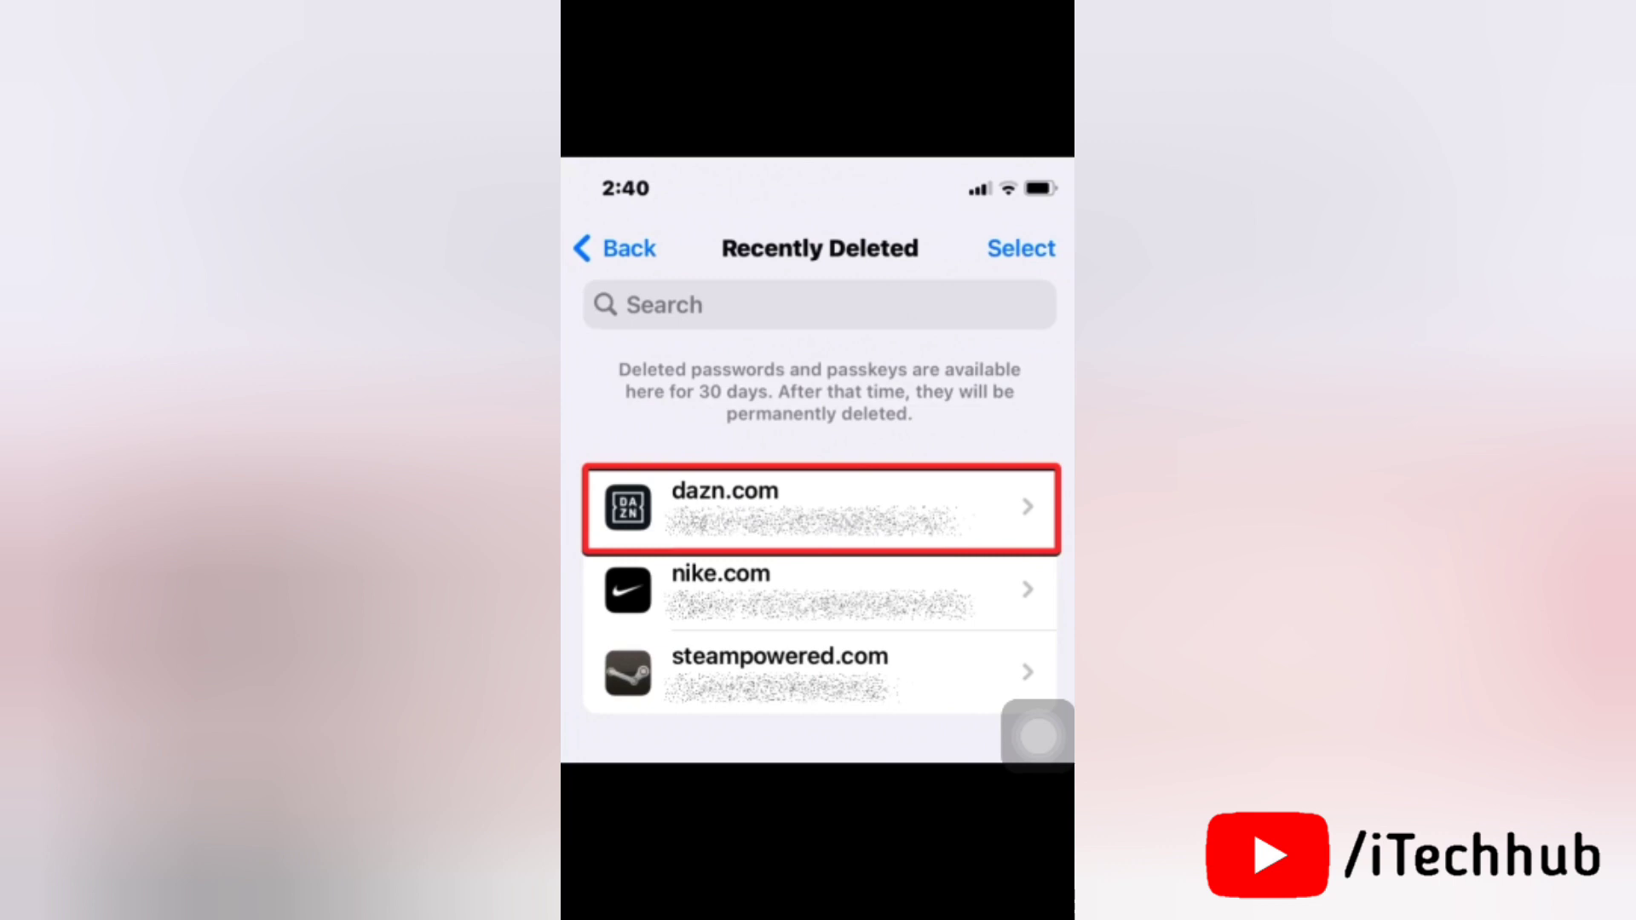
Recover the deleted dazn.com password back into the saved passwords.
left_click(820, 508)
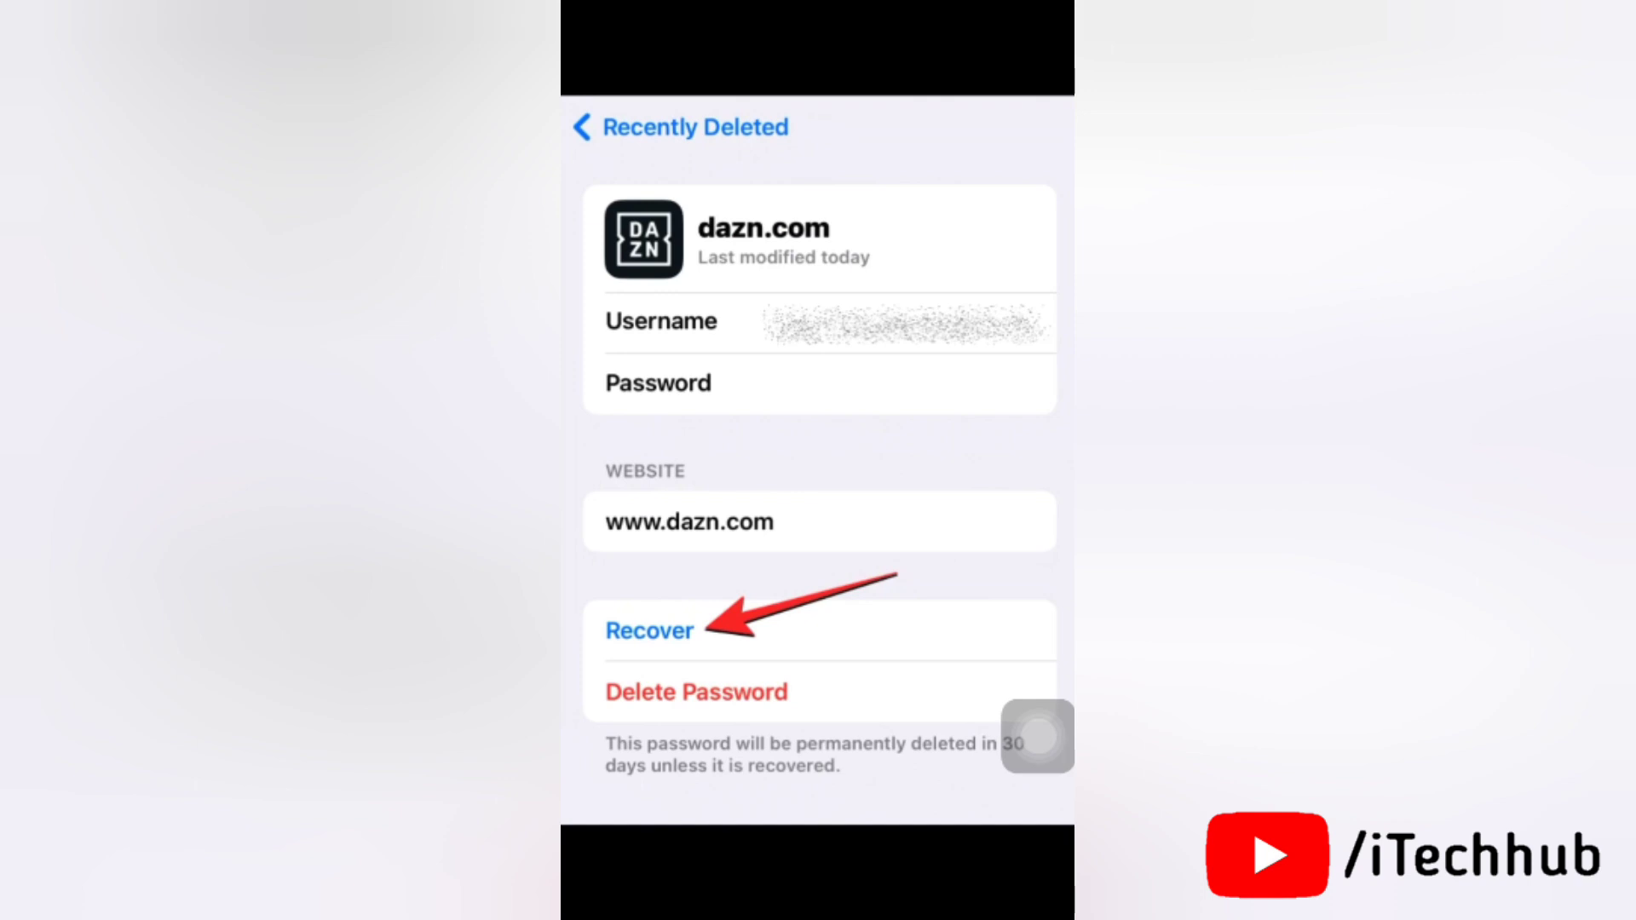
left_click(647, 631)
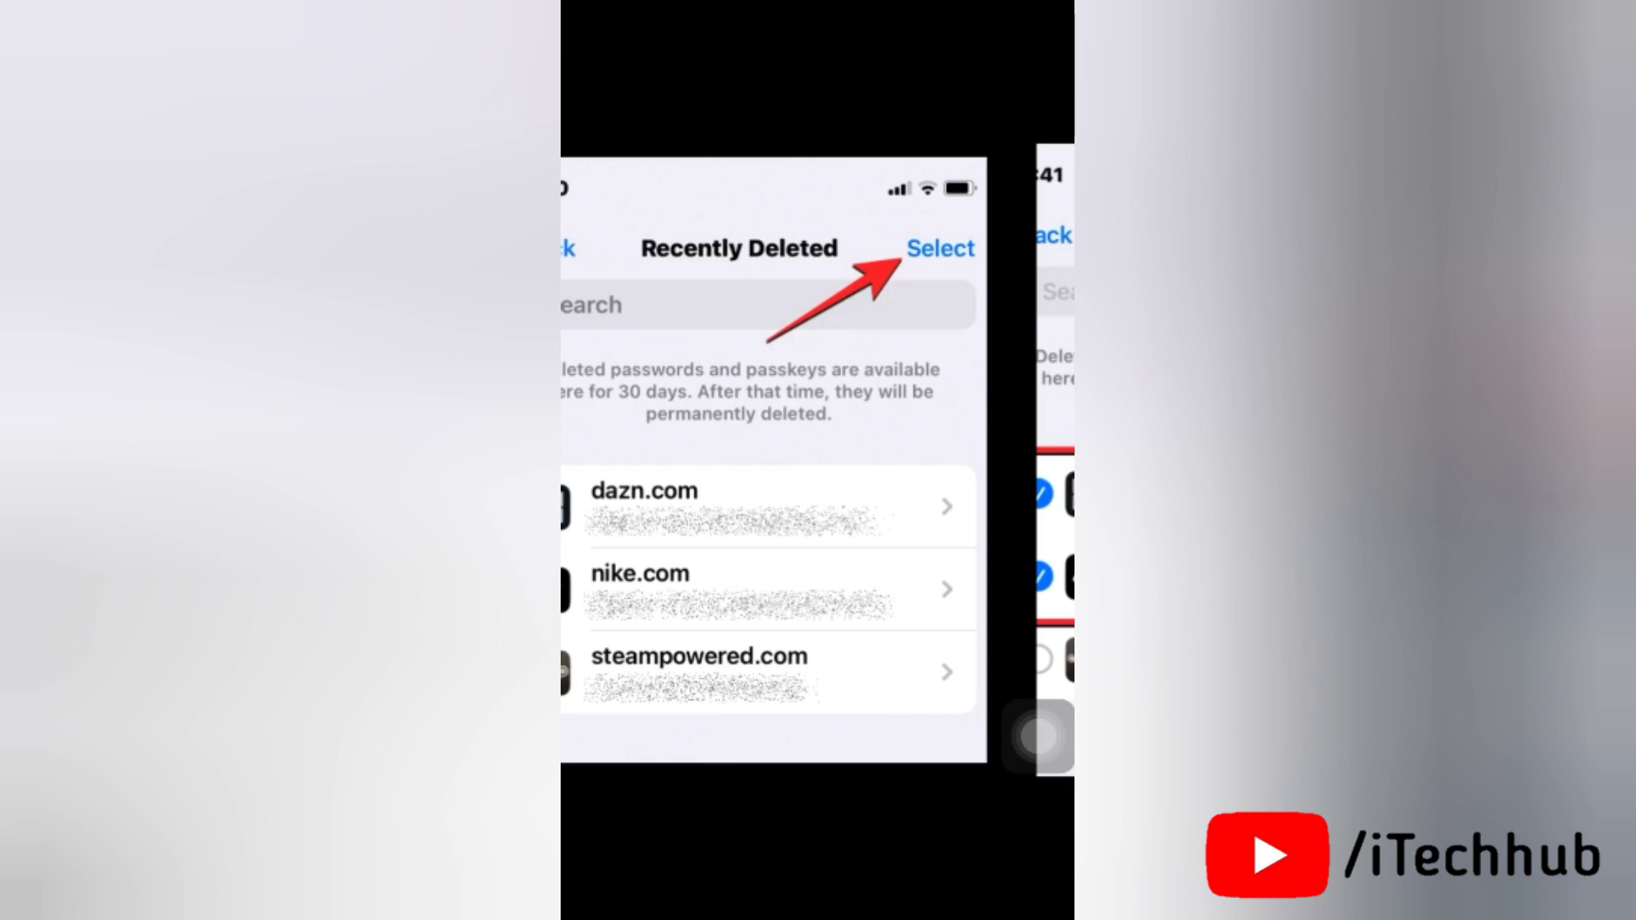
Enter Select mode on Recently Deleted to recover several entries together.
left_click(939, 248)
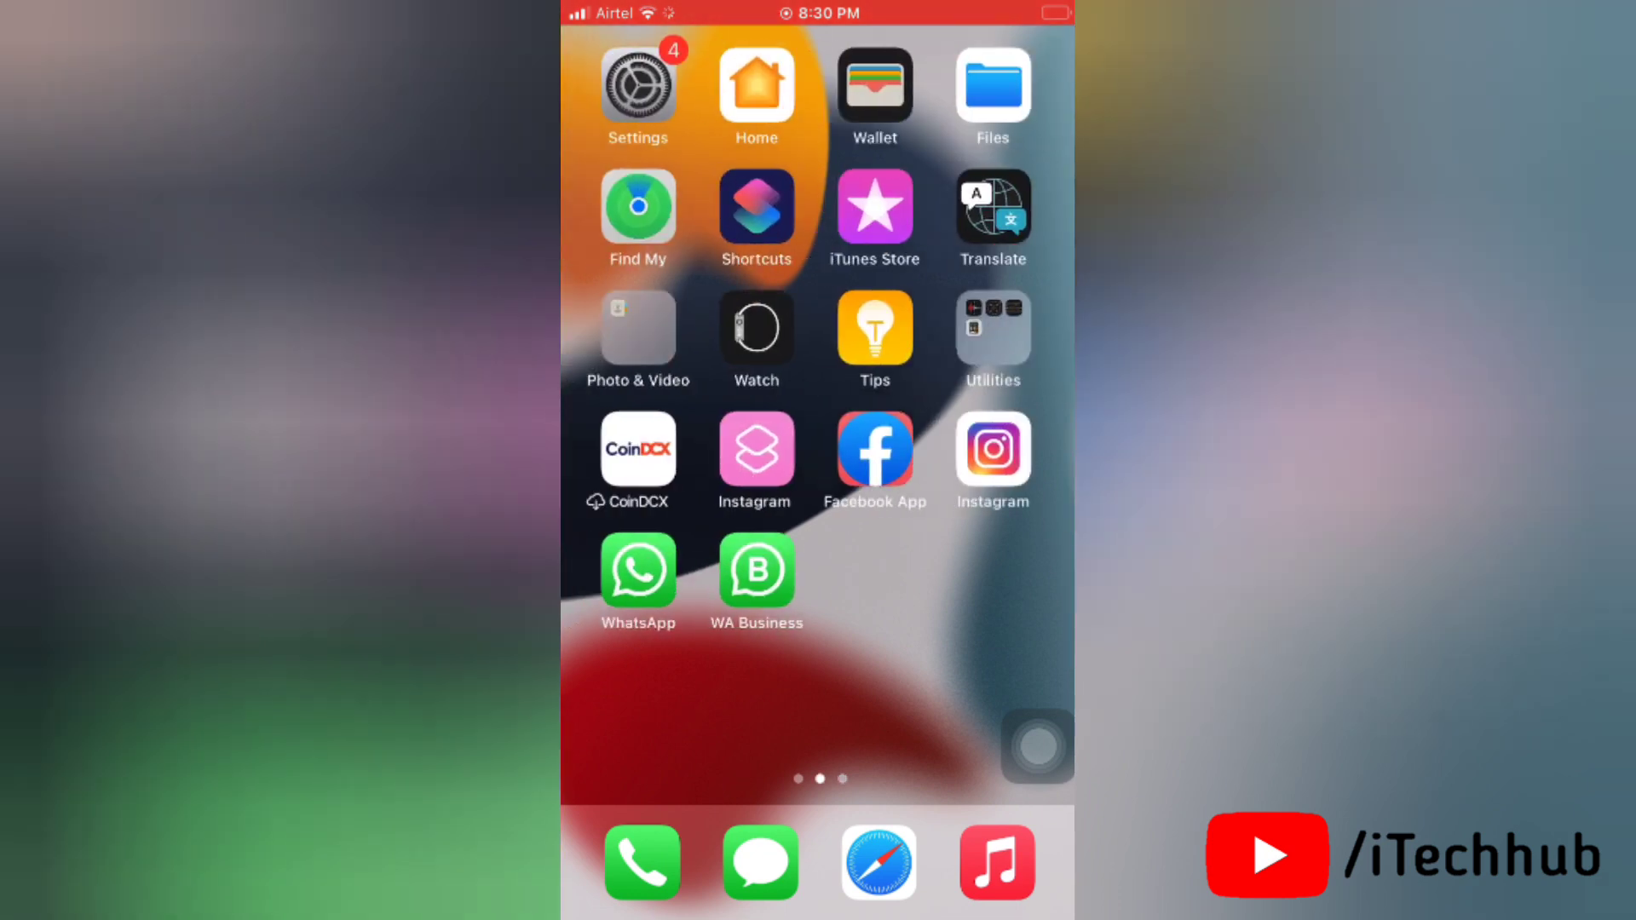
scroll("left", 3)
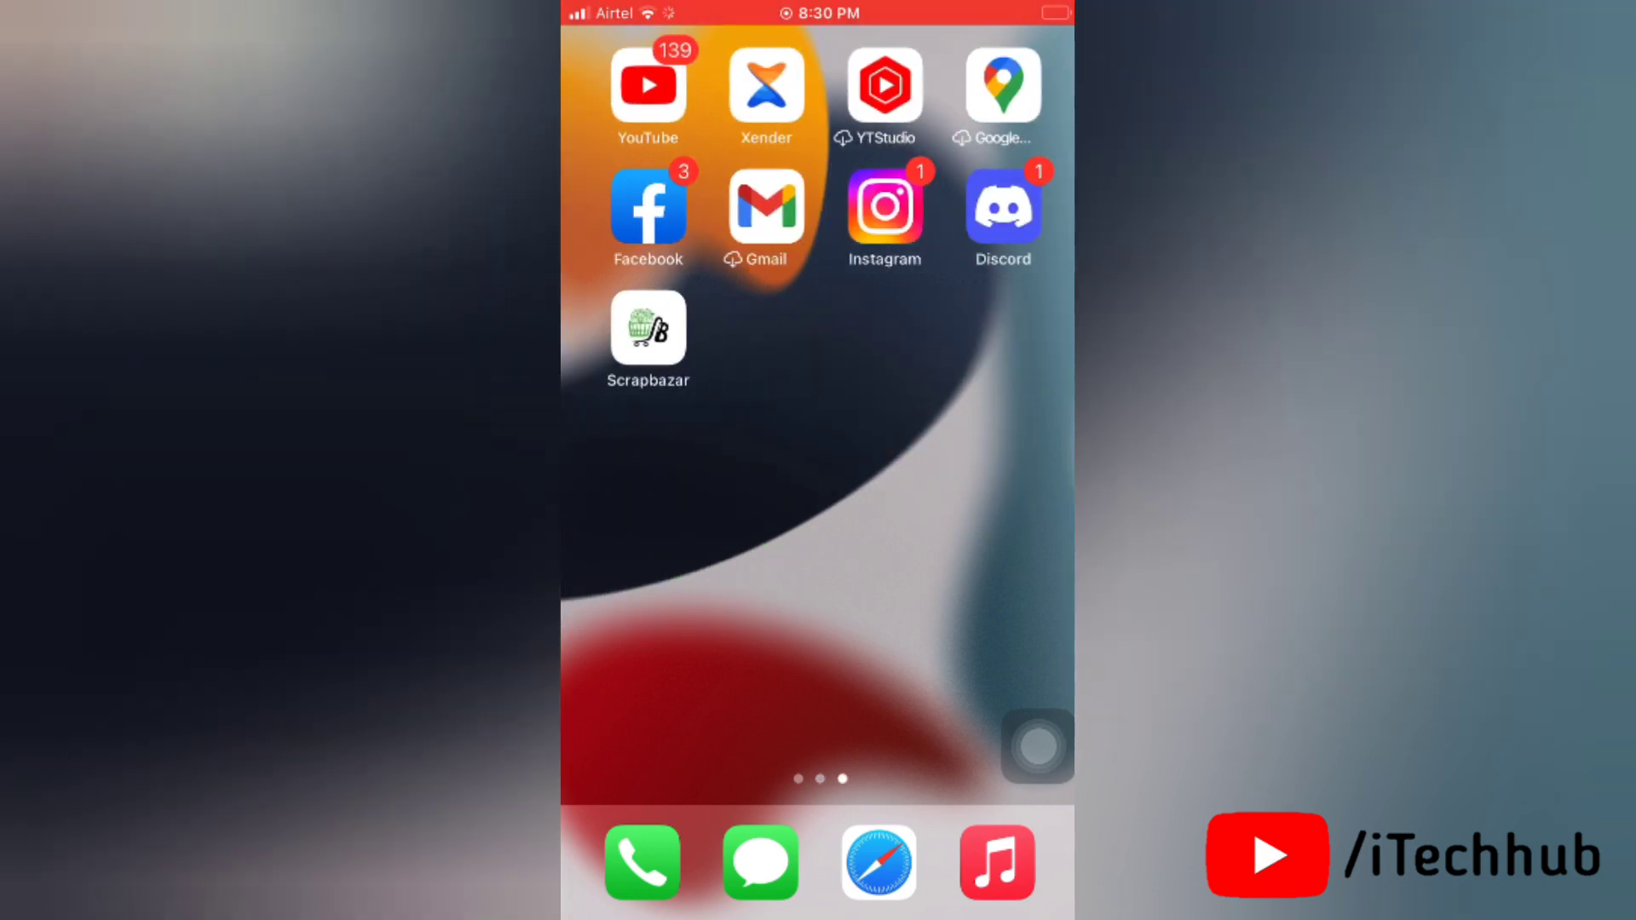
scroll("left", 3)
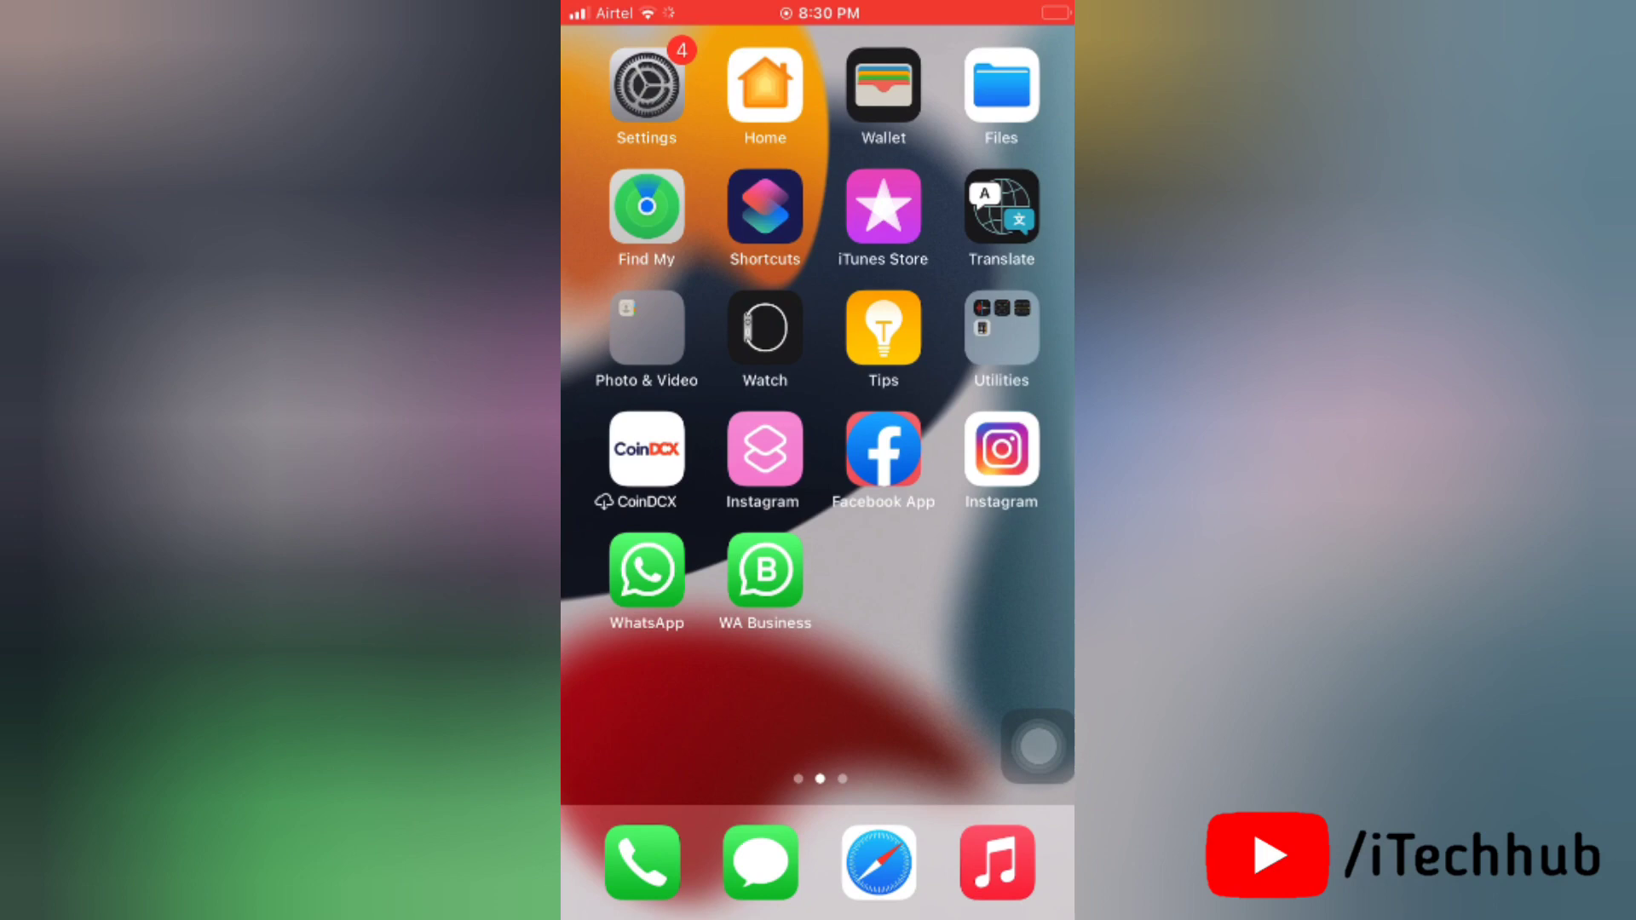
scroll("left", 3)
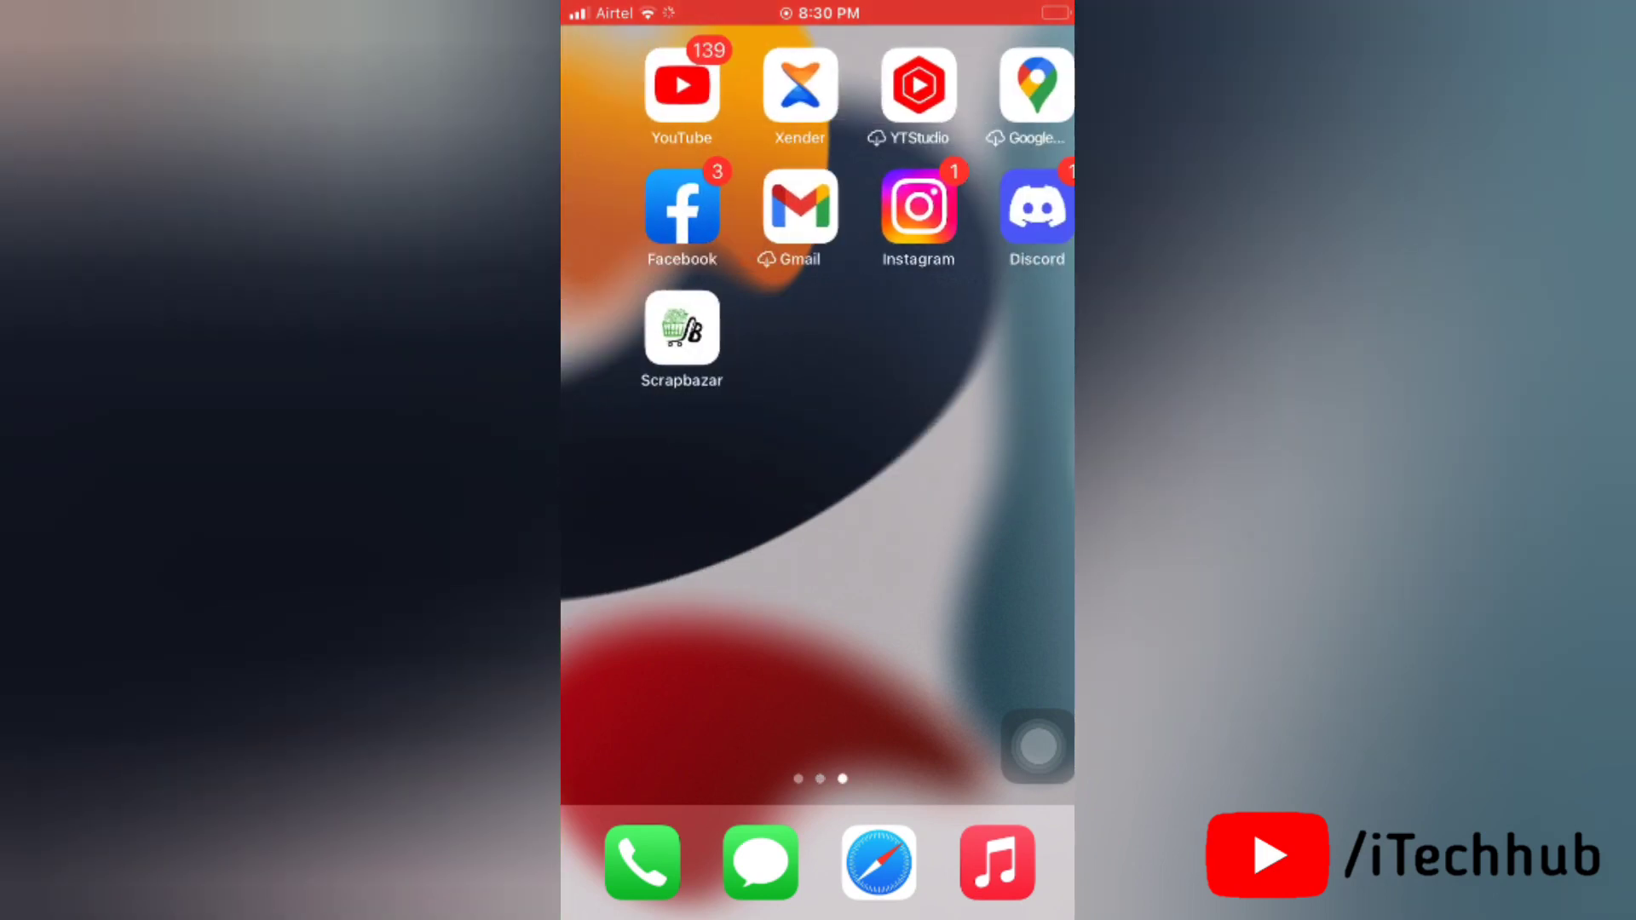